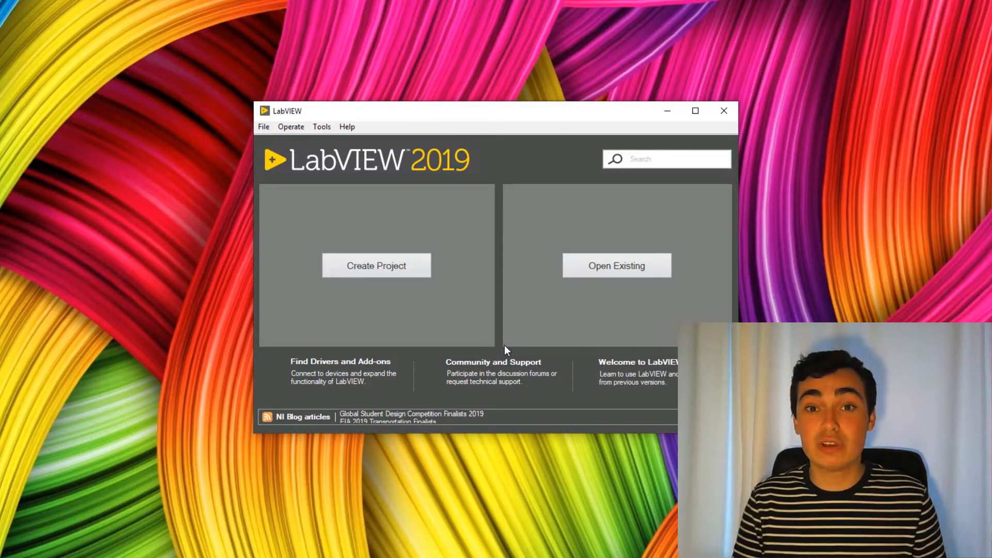
# Create a blank VI and show the Collection subpalette with Map and Set functions
pyautogui.click(376, 265)
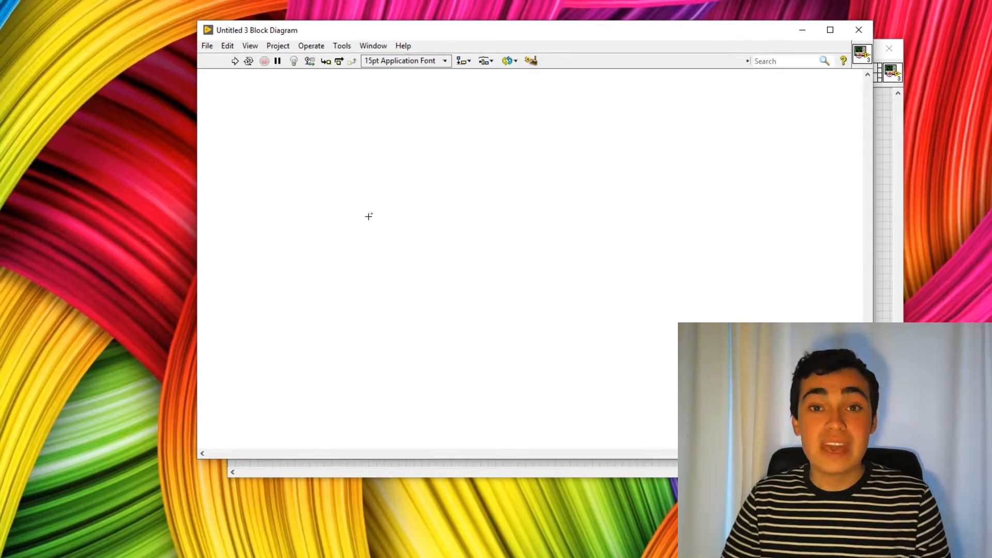
pyautogui.rightClick(368, 216)
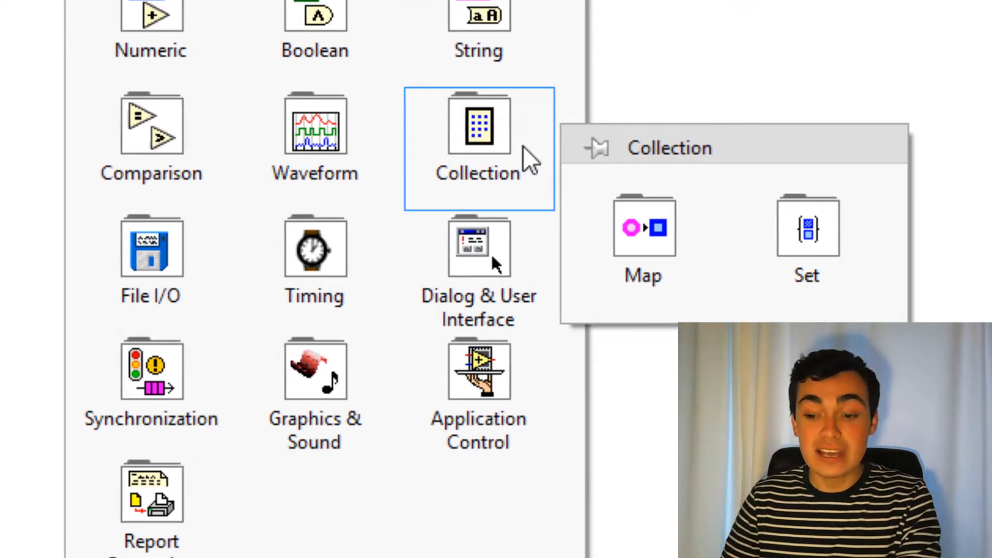
pyautogui.click(644, 228)
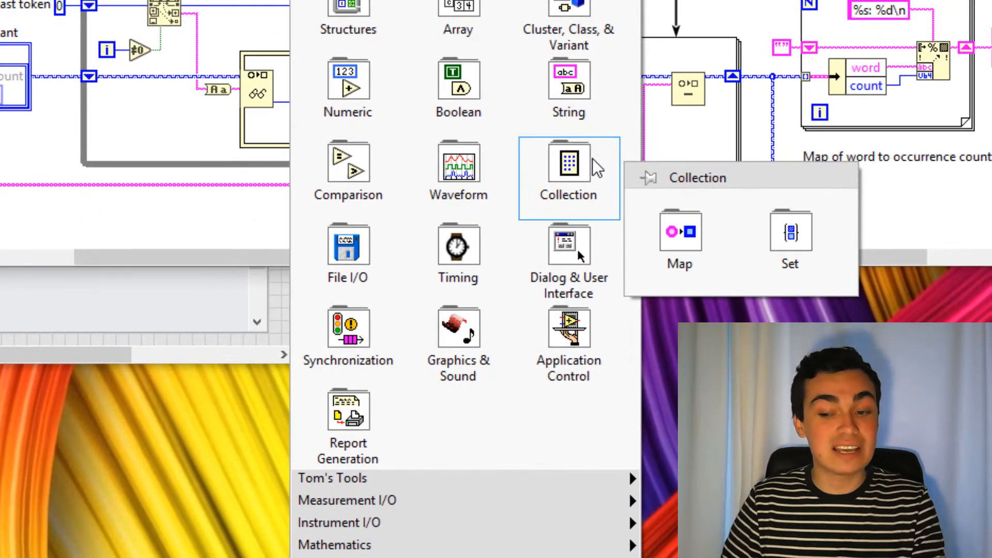
# Show the Map subpalette listing Build Map, Insert Into Map and related functions
pyautogui.click(679, 247)
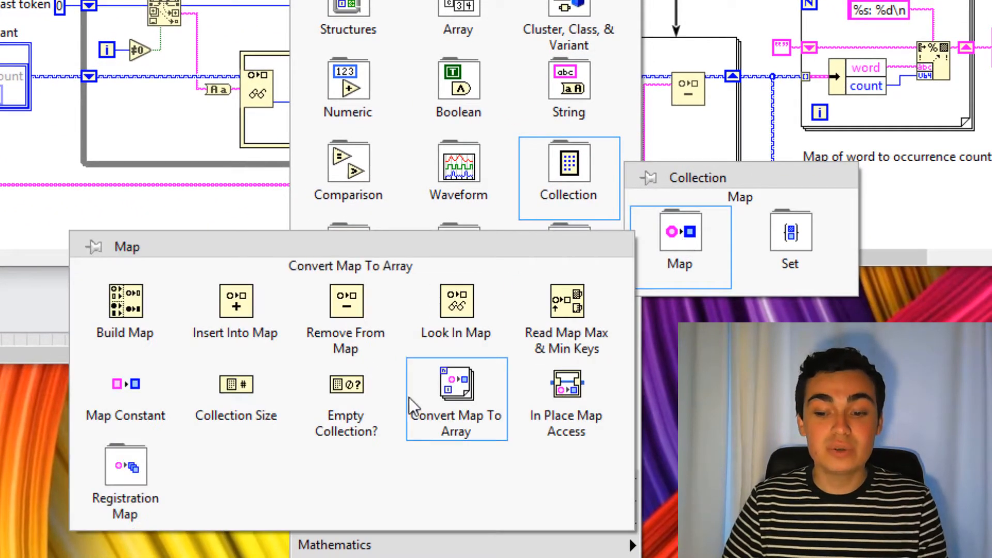
pyautogui.moveTo(346, 405)
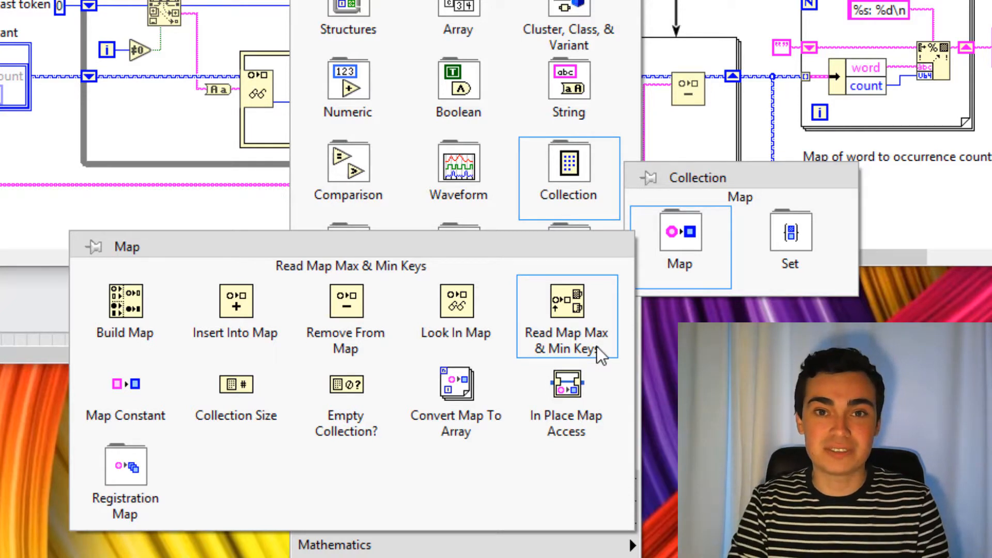
pyautogui.moveTo(663, 352)
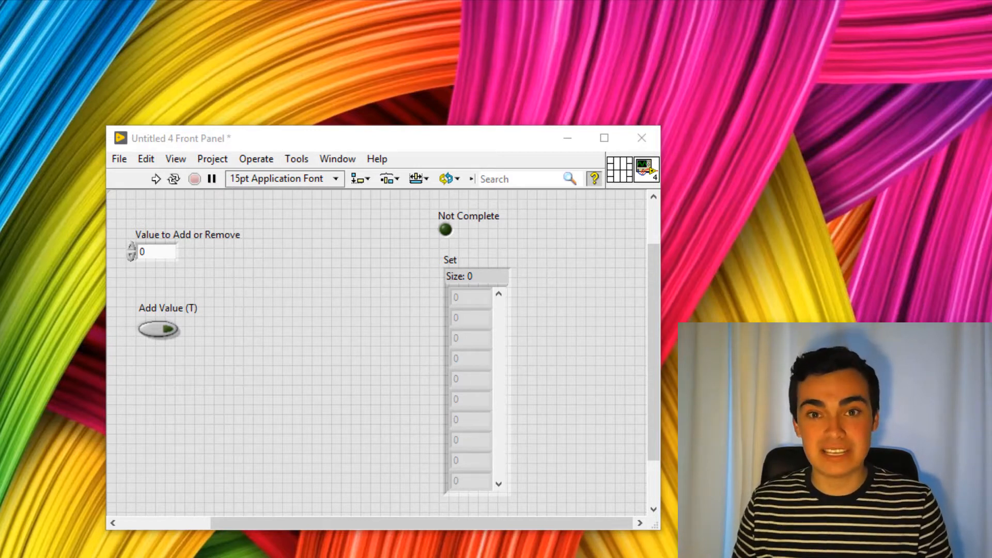
# Run the Set demo VI and start editing the value to add or remove
pyautogui.click(157, 330)
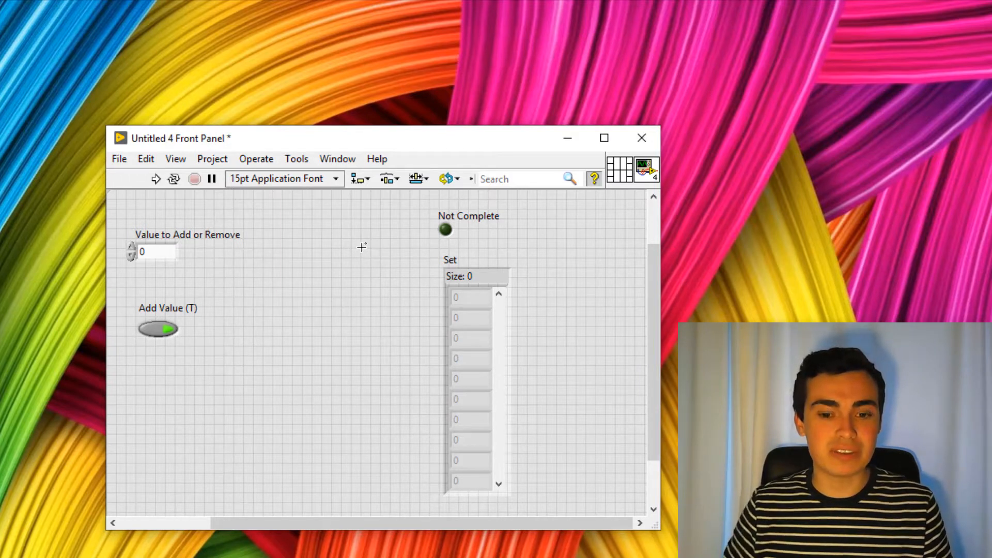
pyautogui.click(155, 179)
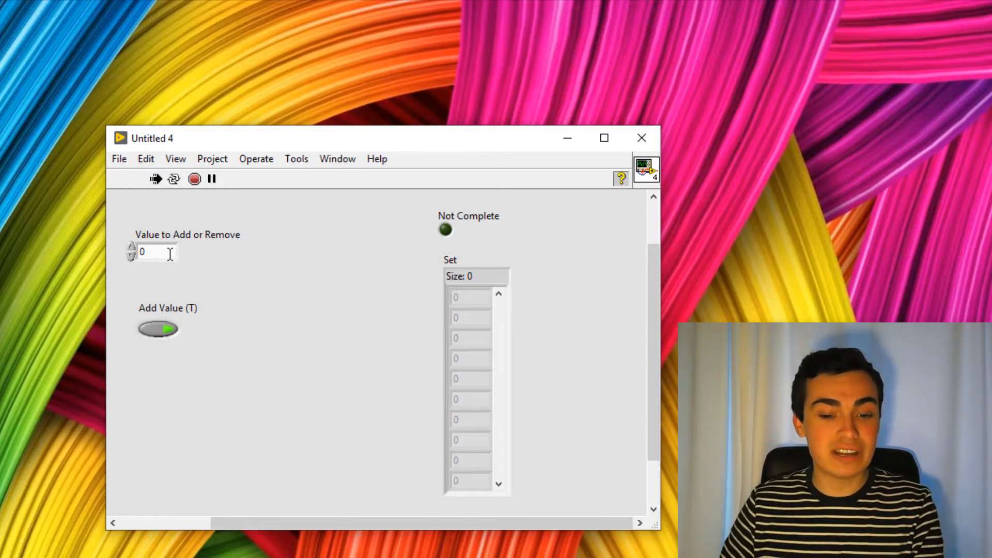
pyautogui.click(152, 253)
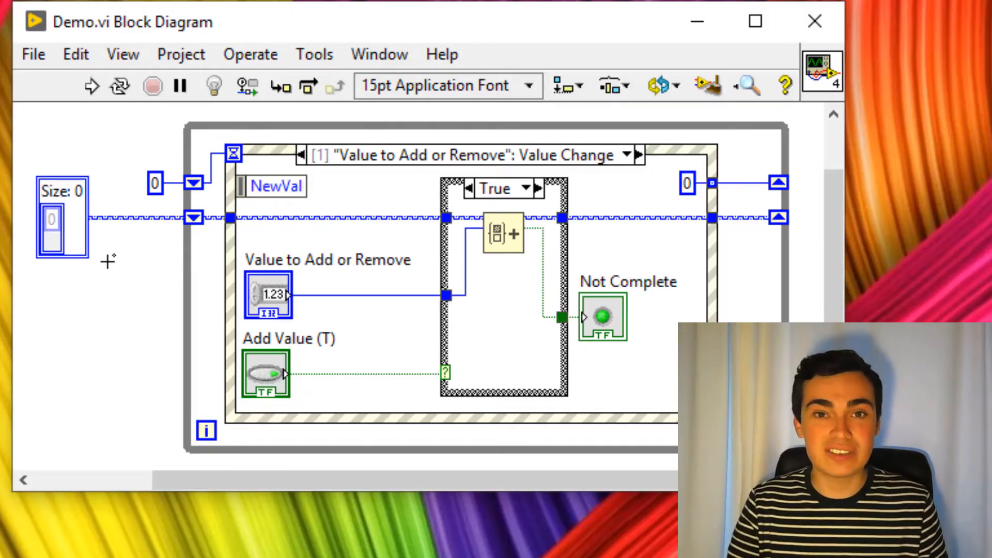
pyautogui.moveTo(126, 115)
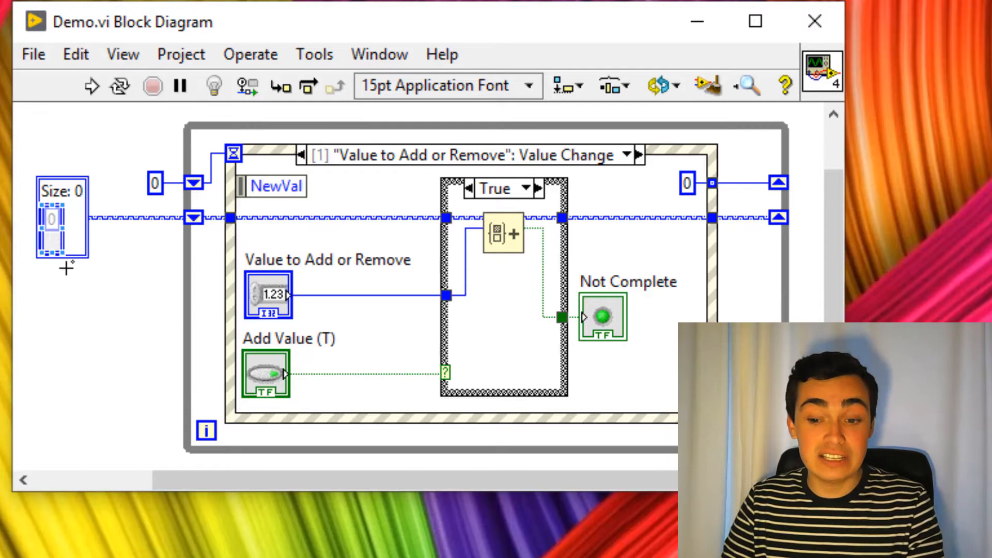
# Switch from the Demo.vi front panel to its block diagram via the Window menu
pyautogui.click(416, 25)
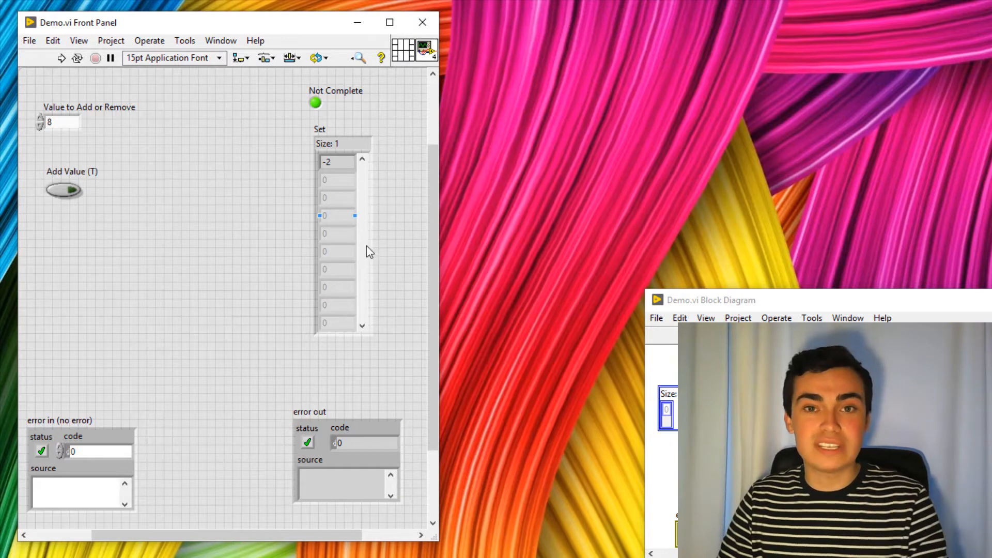
# Return to the Demo.vi front panel where the Set holds one value
pyautogui.click(345, 484)
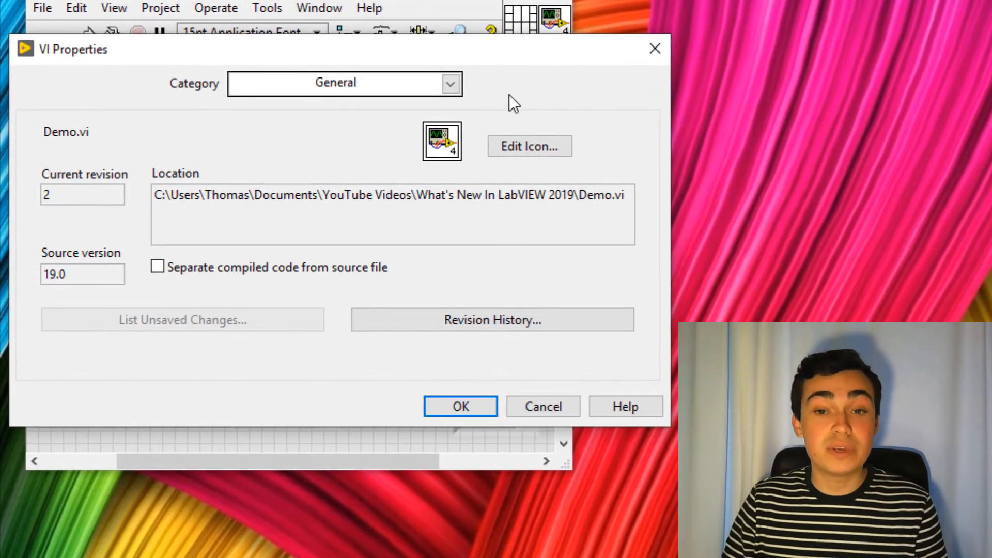
# Set Window Run-Time Position to Centered, scroll panes to origin, custom panel size, and confirm
pyautogui.click(451, 83)
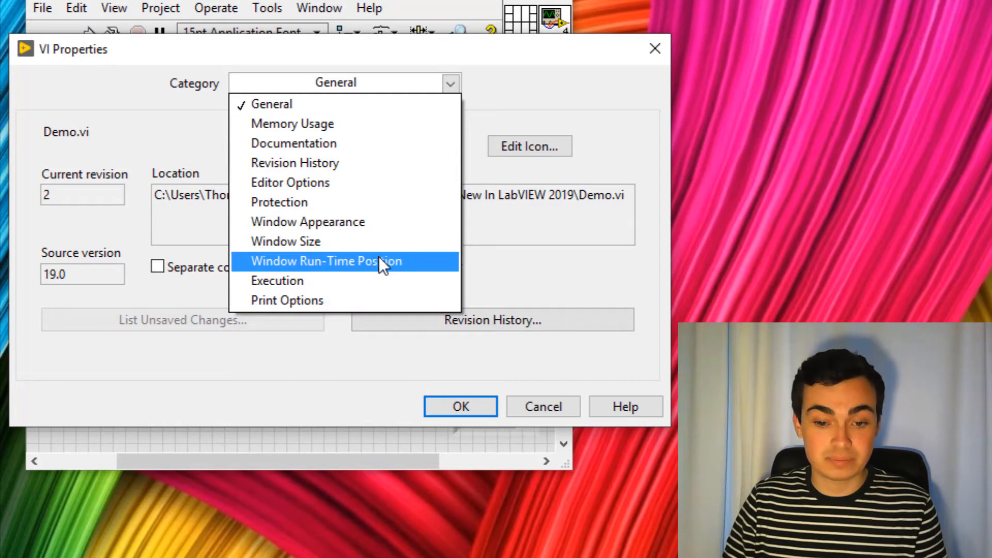
pyautogui.click(326, 261)
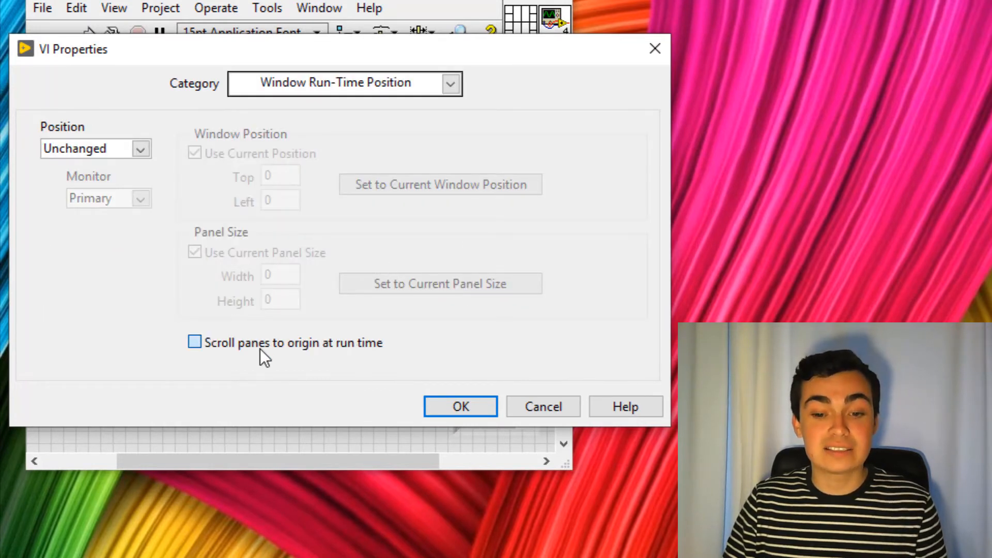
pyautogui.click(195, 342)
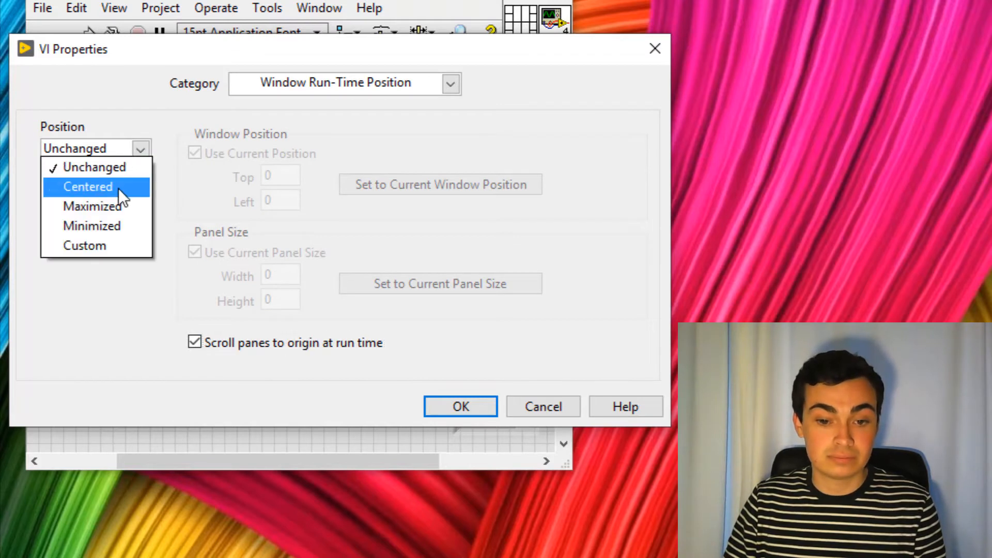
pyautogui.click(87, 187)
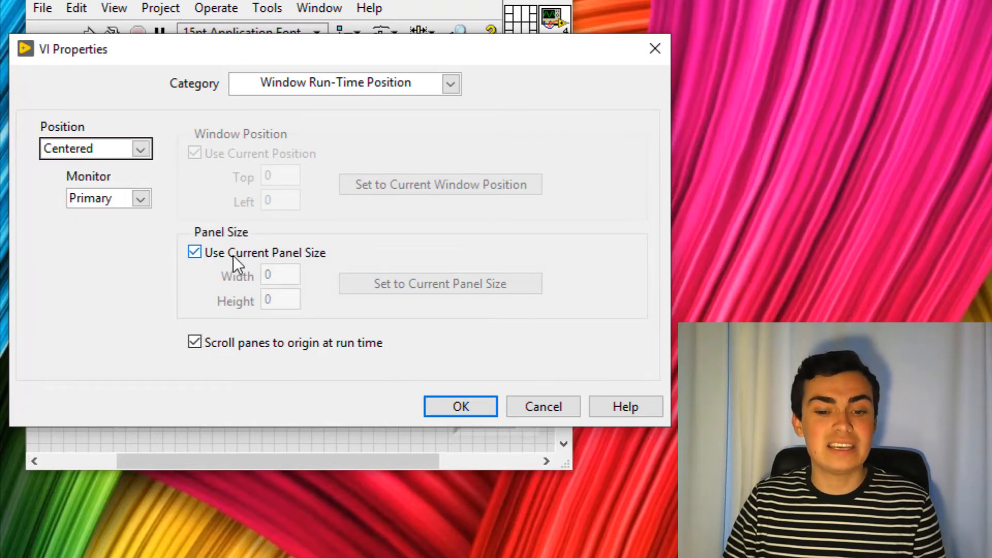
pyautogui.click(195, 252)
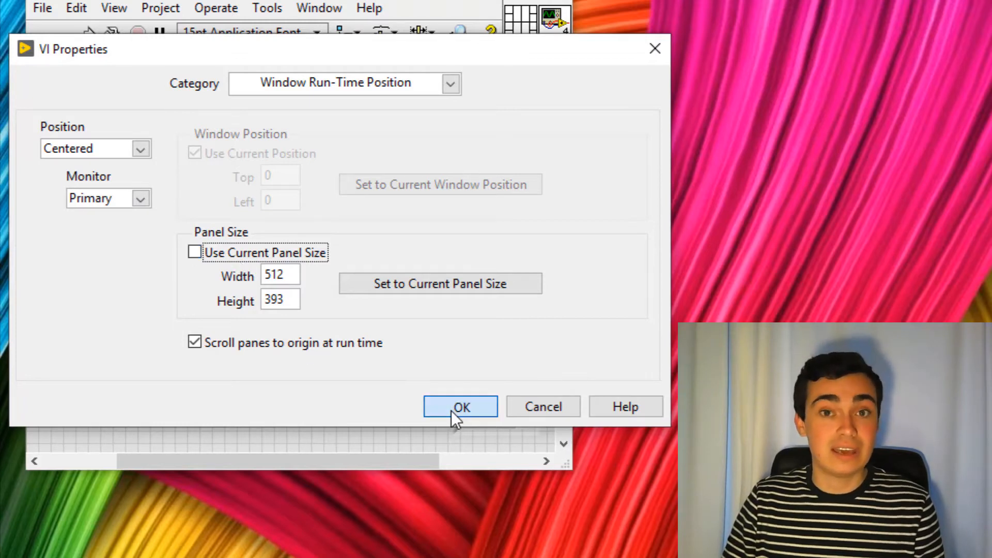
pyautogui.click(460, 406)
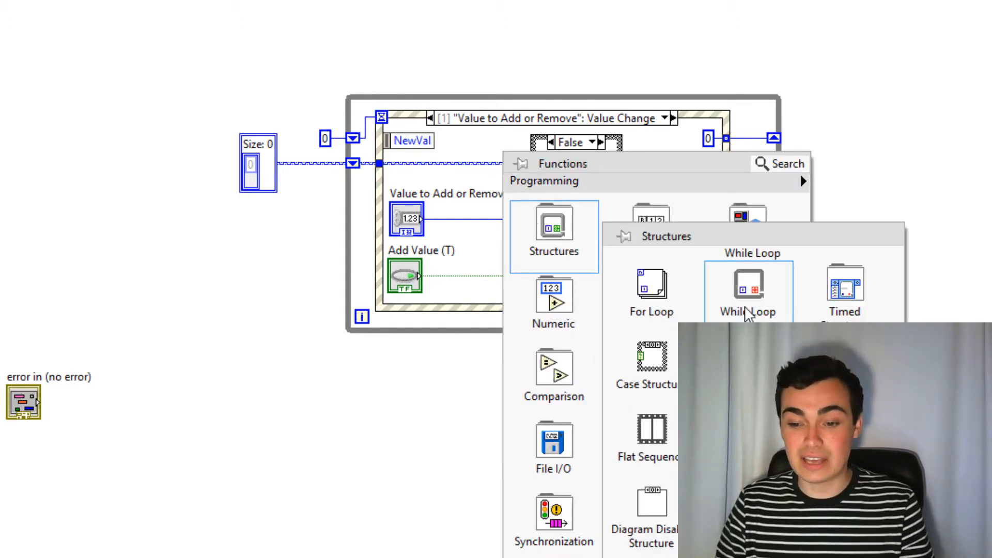
# Pick a While Loop from the Structures palette for the Demo.vi diagram
pyautogui.click(748, 291)
pyautogui.write('Error 34')
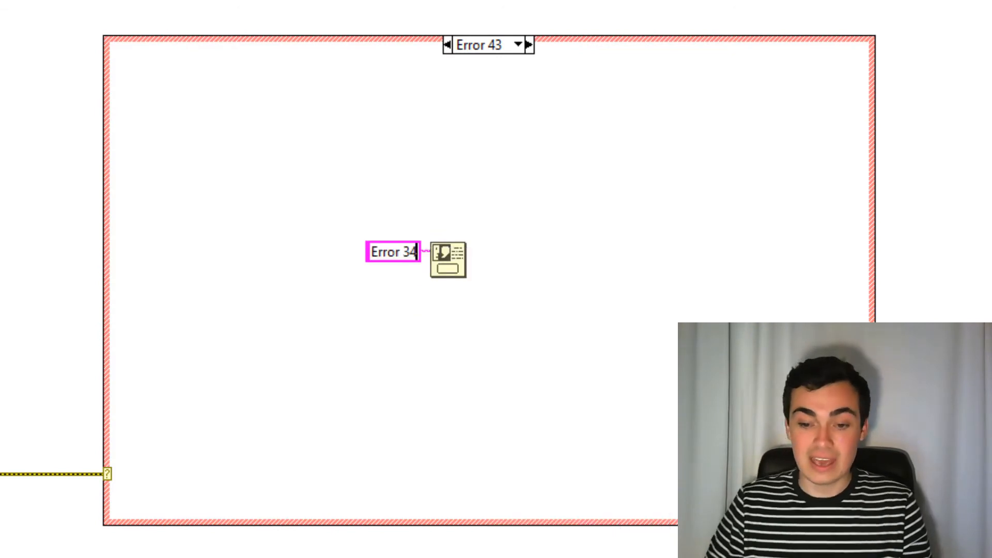
# Finish the Error 43 case label and add a new 'default' case after it
pyautogui.press('BackSpace')
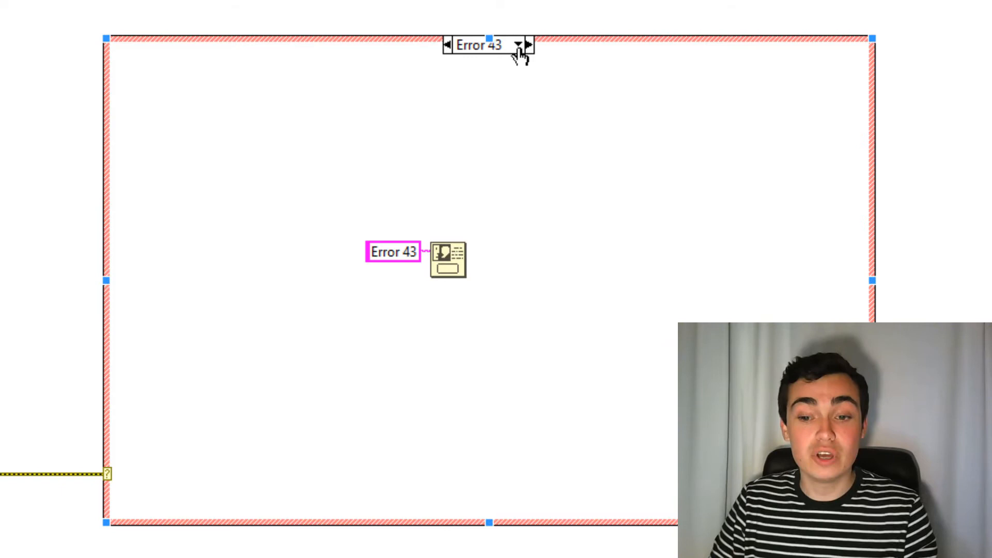
pyautogui.click(520, 44)
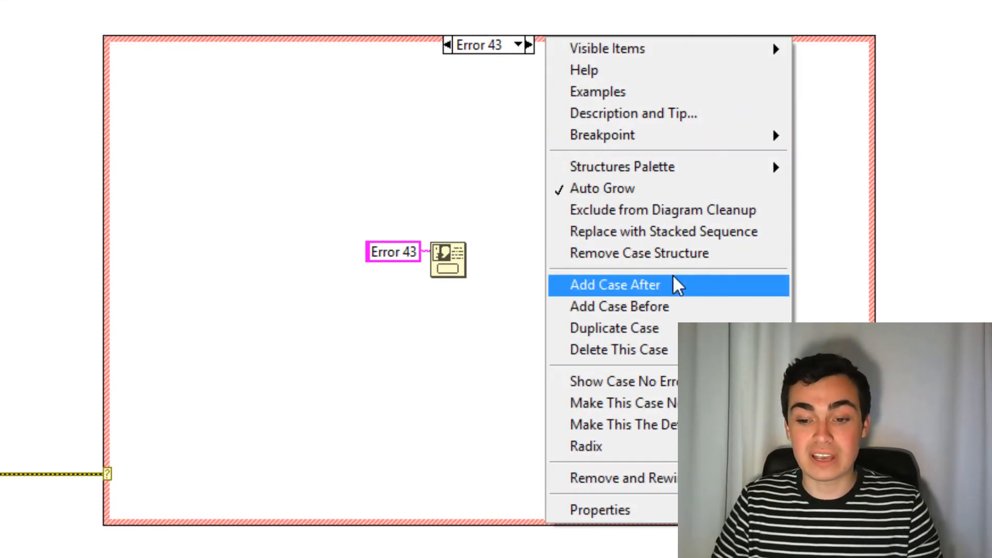
pyautogui.click(615, 286)
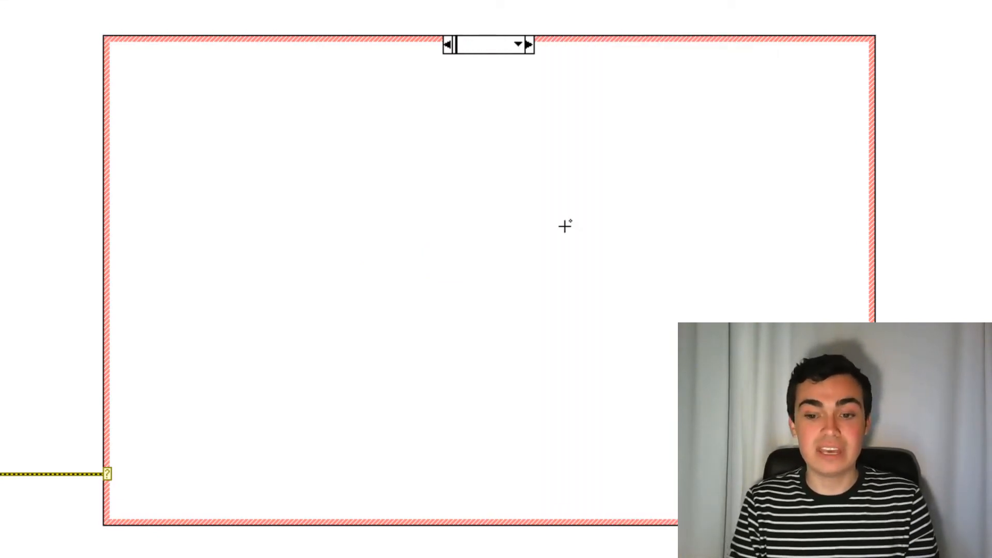
pyautogui.write('defau')
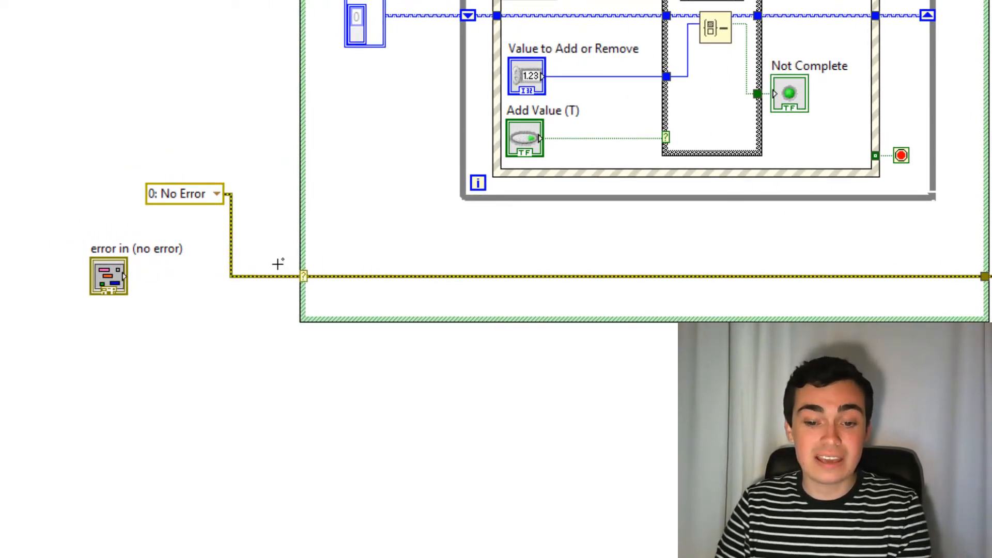
pyautogui.moveTo(218, 206)
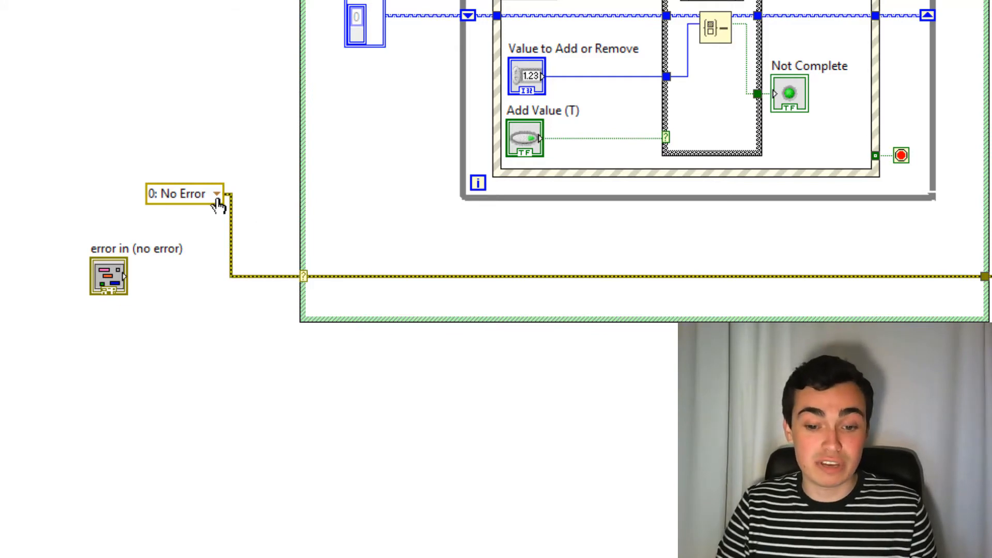
# In Select Error, limit to LabVIEW codes, filter 'cance' and choose error 43, Operation cancelled by user
pyautogui.click(217, 194)
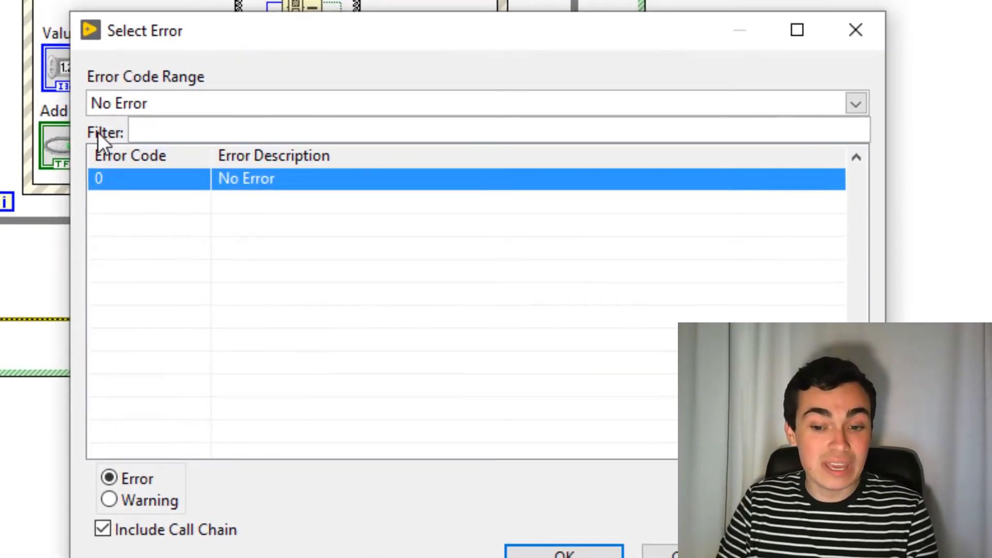
pyautogui.click(856, 103)
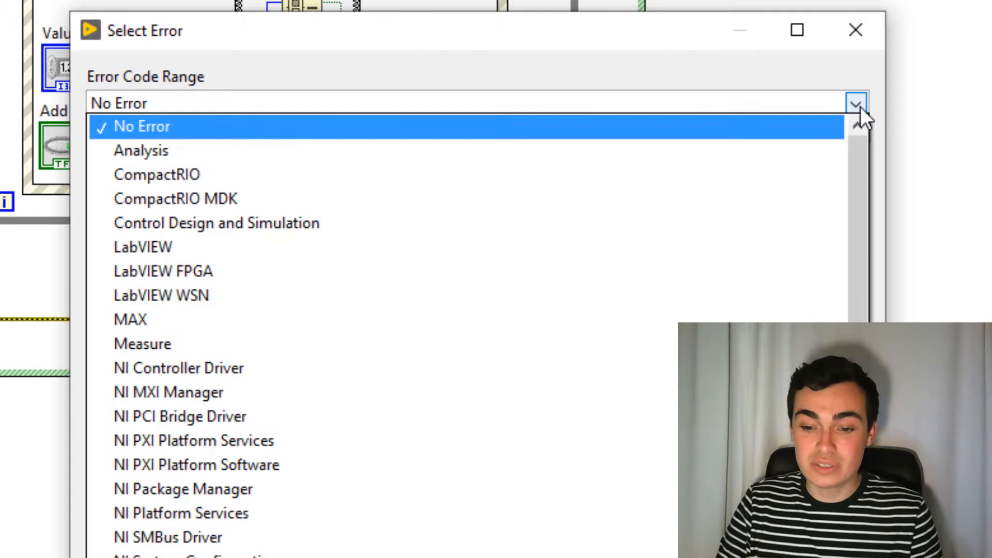
pyautogui.click(143, 247)
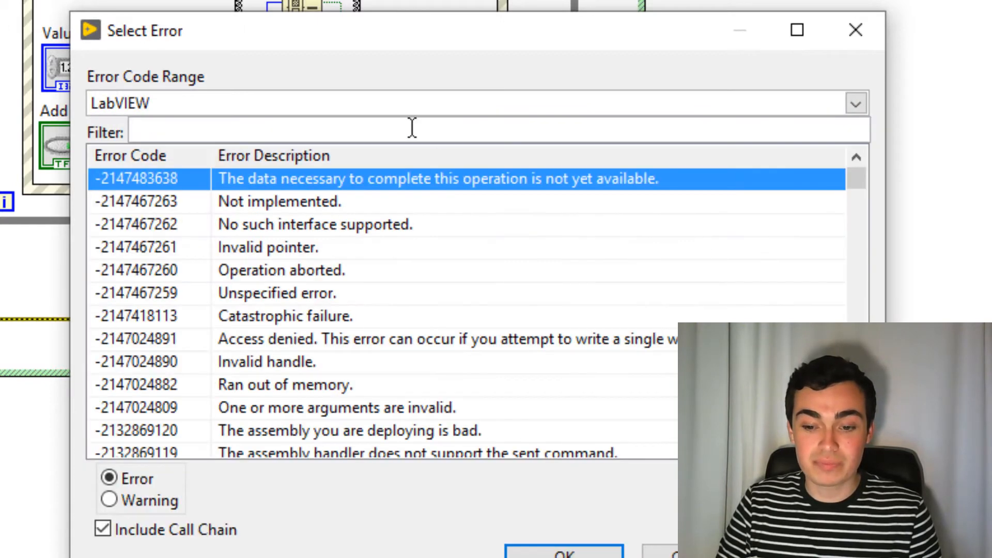
pyautogui.click(253, 133)
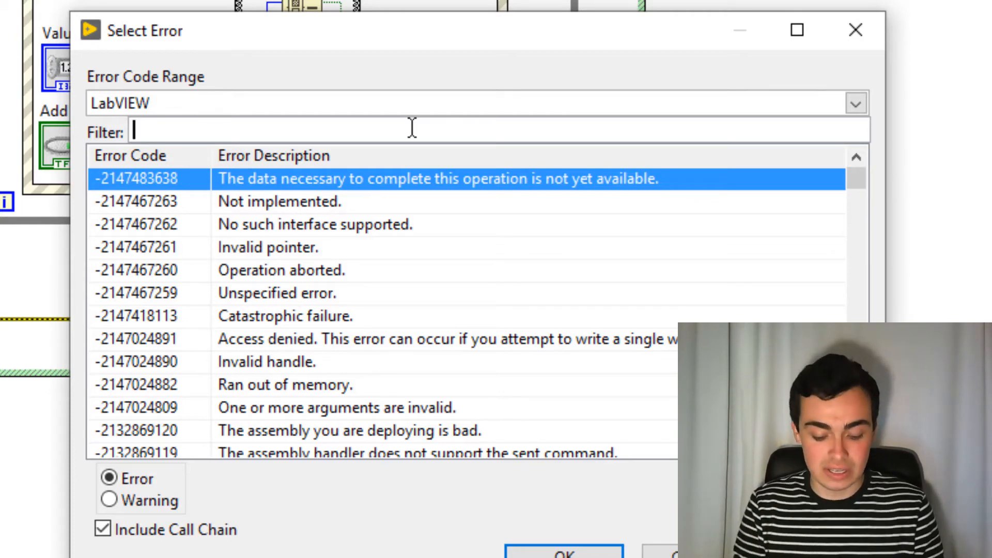
pyautogui.write('cance')
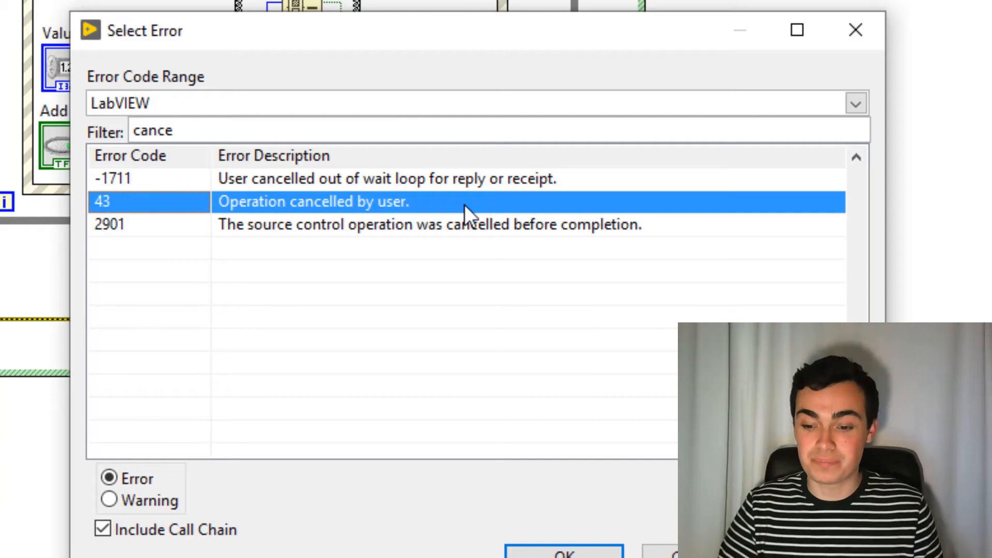
pyautogui.click(562, 553)
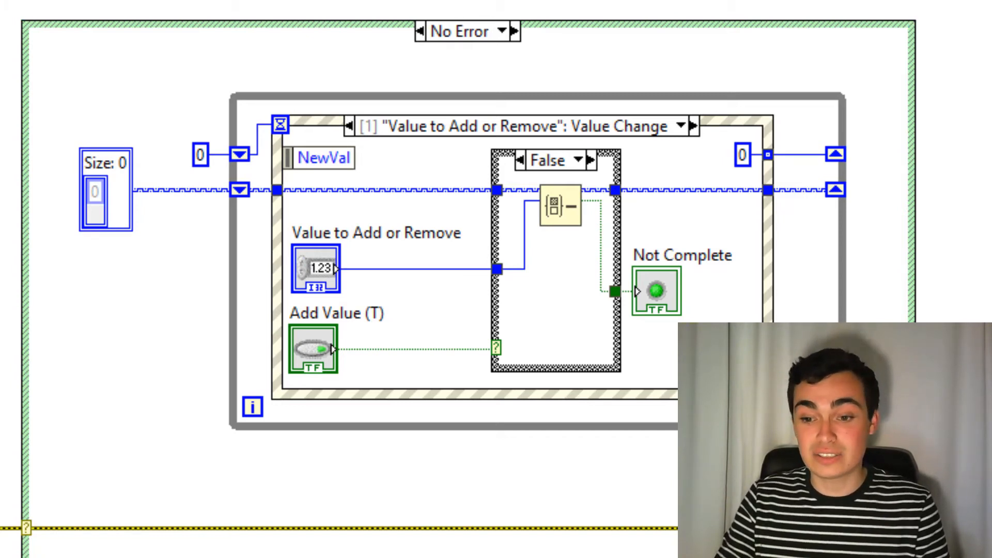
# Bring up probe options on the collection wire and the Value to Add or Remove wire
pyautogui.rightClick(370, 193)
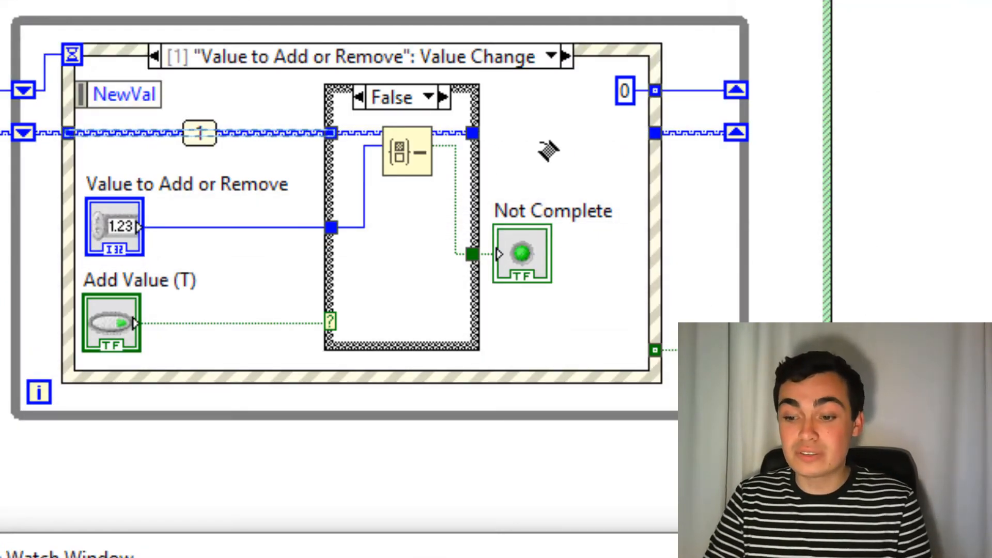
pyautogui.rightClick(555, 133)
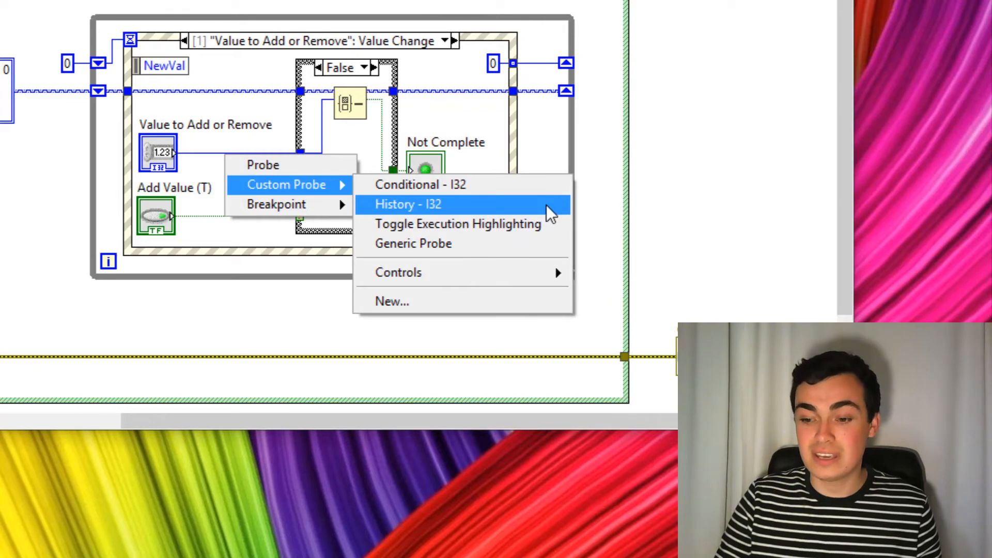
# Attach a History - I32 custom probe to the Value to Add or Remove wire
pyautogui.click(407, 204)
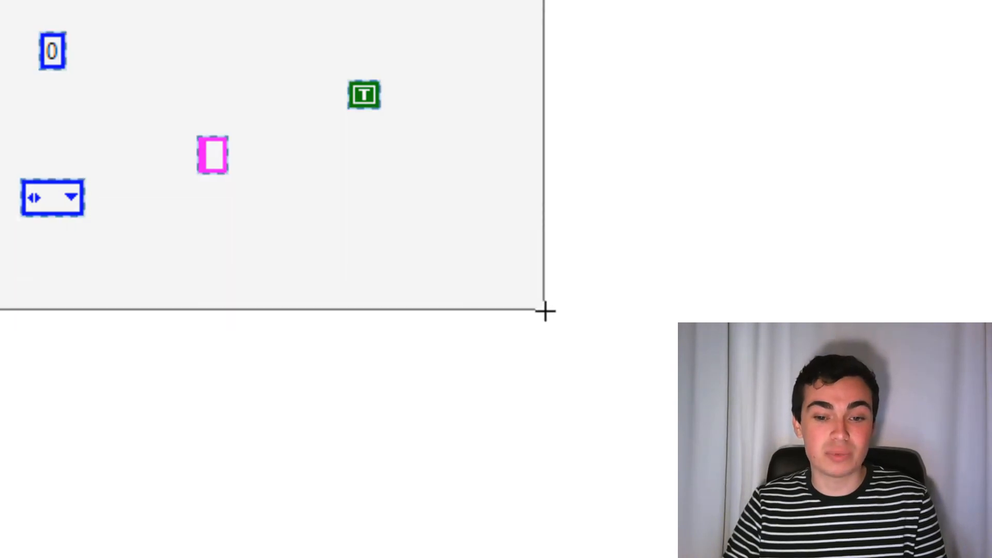
# Bundle the numeric, Boolean, string and ring items into one cluster via Create » Cluster from Selection
pyautogui.rightClick(213, 156)
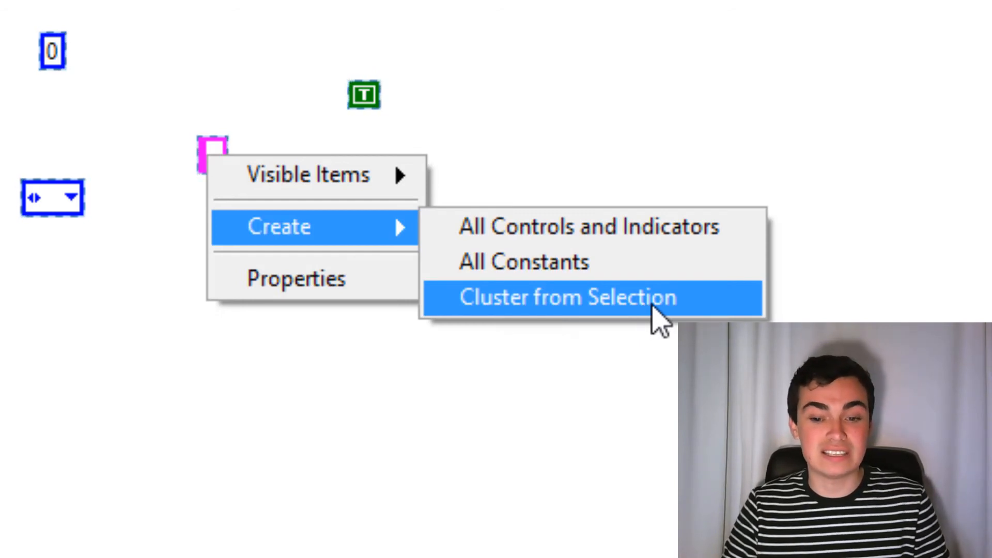
pyautogui.click(566, 298)
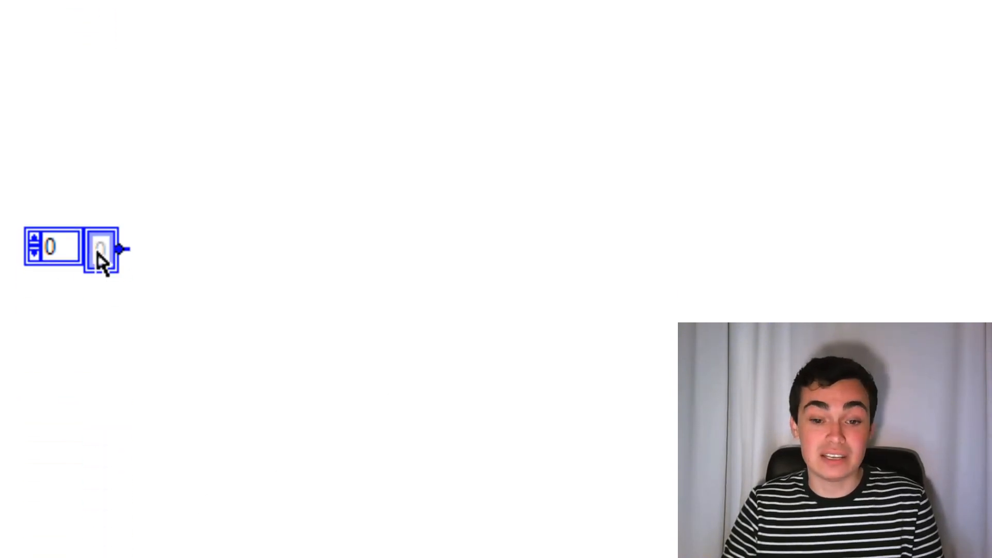
# Create a U8 scalar control from the numeric array's element type, then a control from that scalar
pyautogui.rightClick(98, 247)
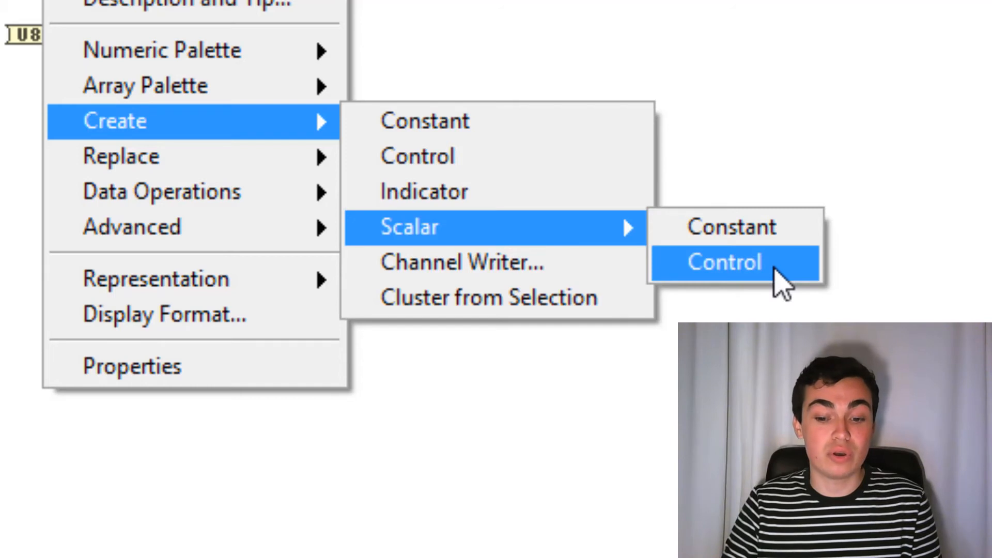
pyautogui.click(724, 262)
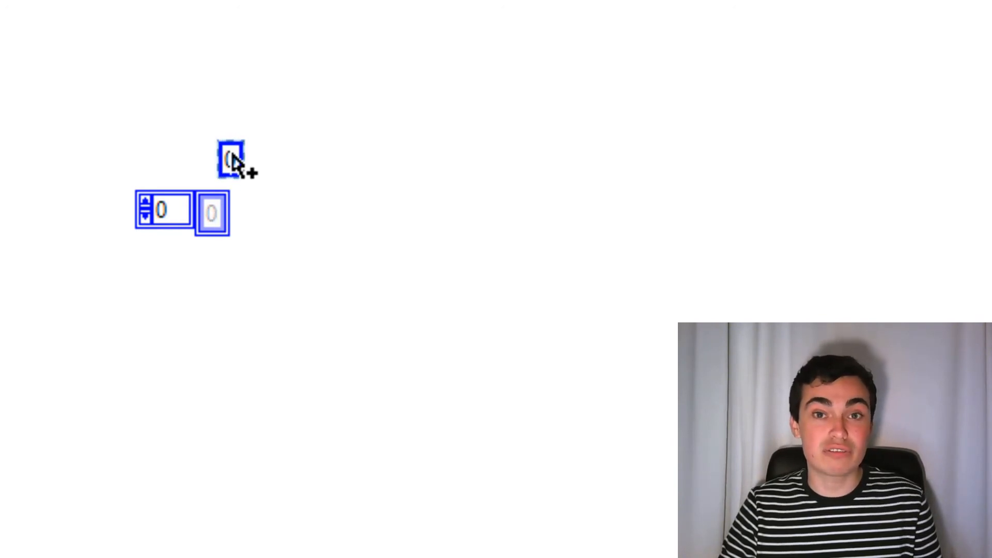
pyautogui.rightClick(230, 158)
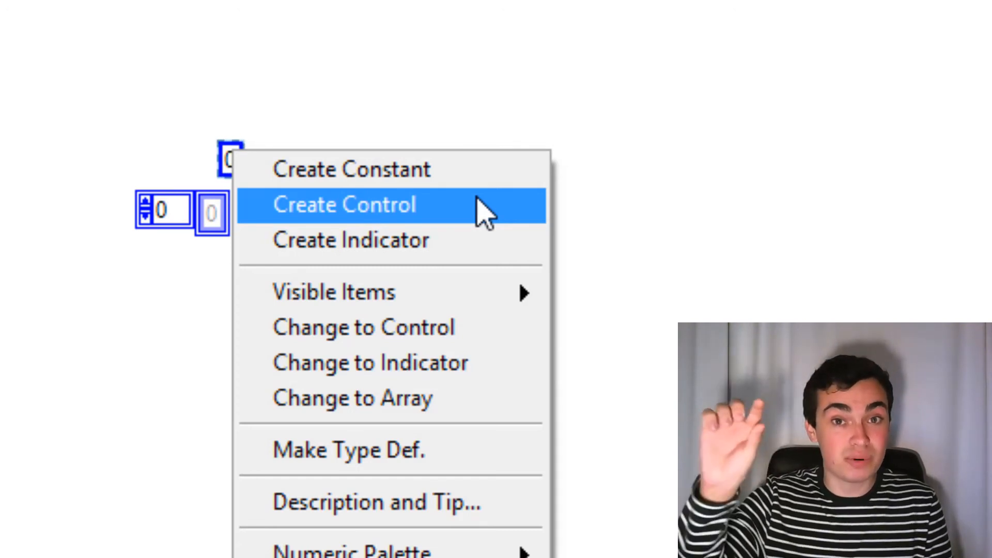
pyautogui.click(344, 205)
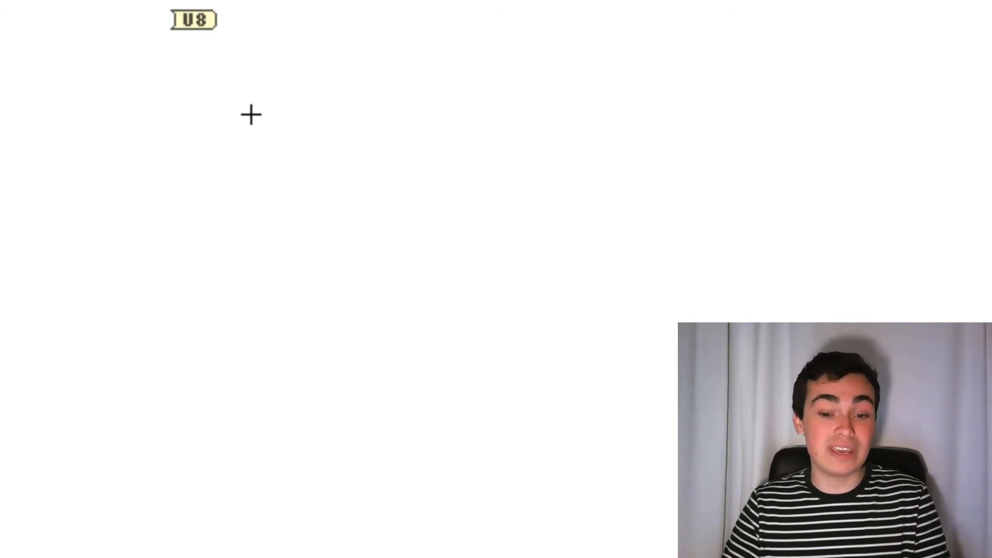
# Replace the To U8 conversion node with a To DBL conversion
pyautogui.rightClick(194, 20)
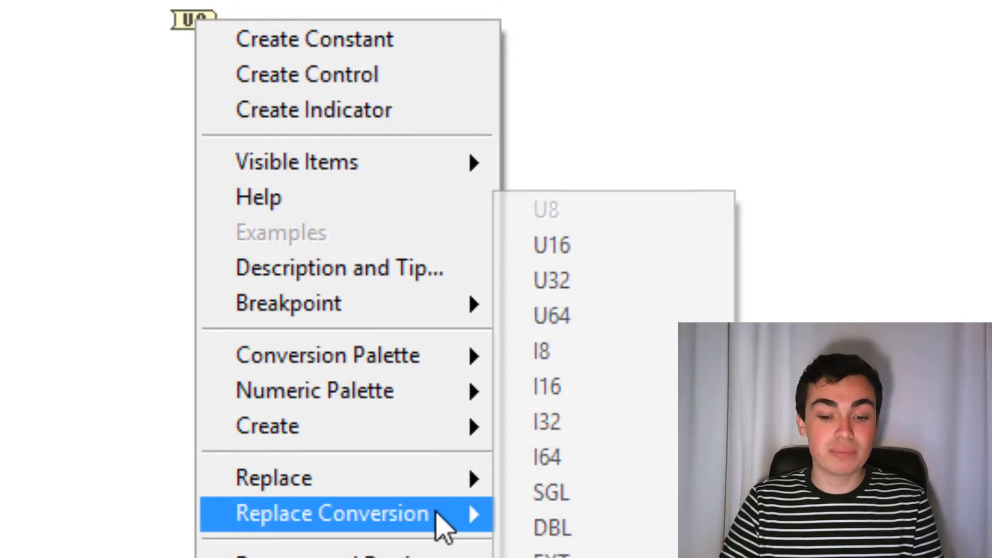
pyautogui.moveTo(541, 352)
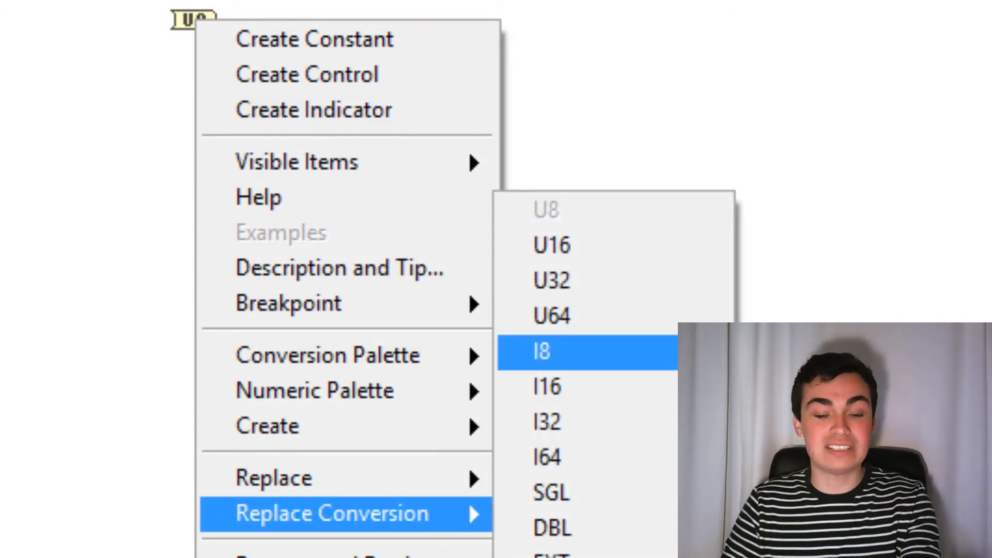
pyautogui.moveTo(551, 528)
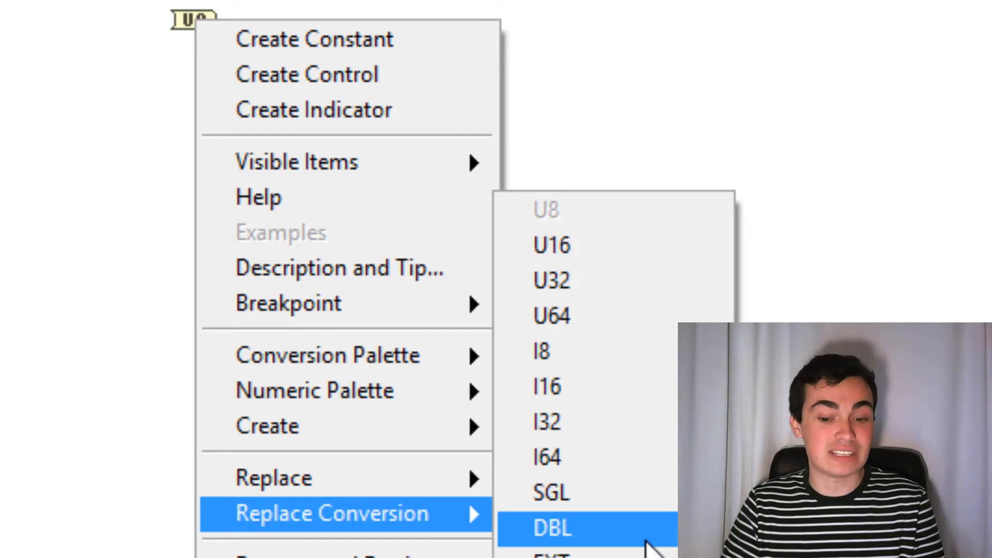
pyautogui.click(549, 528)
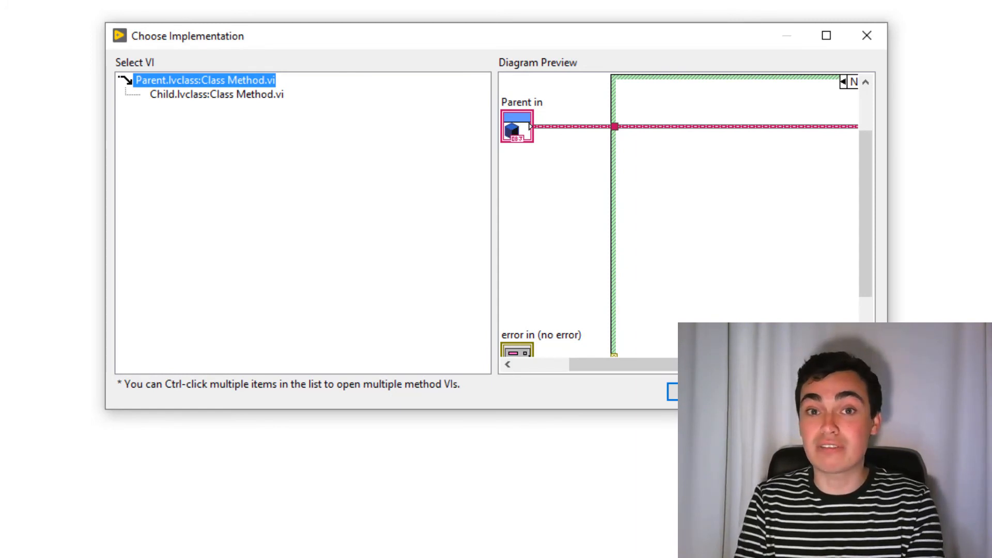
pyautogui.moveTo(372, 29)
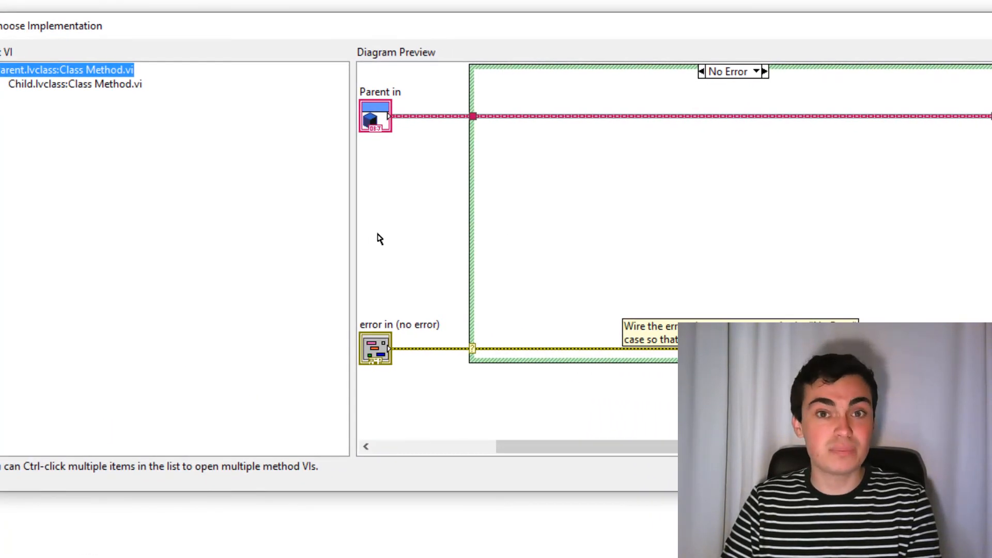
pyautogui.moveTo(41, 99)
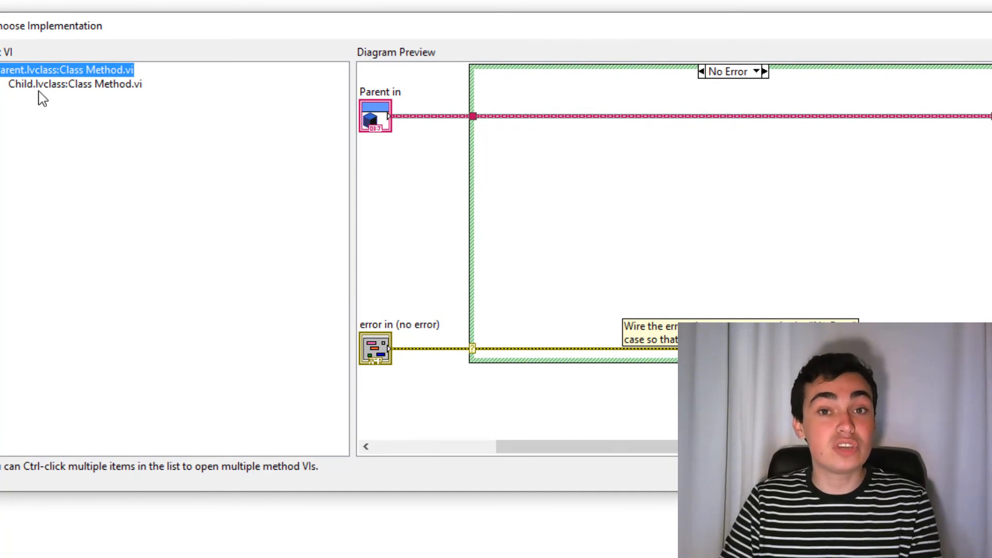
# Preview and open Child.lvclass:Class Method.vi in the Choose Implementation dialog
pyautogui.click(72, 83)
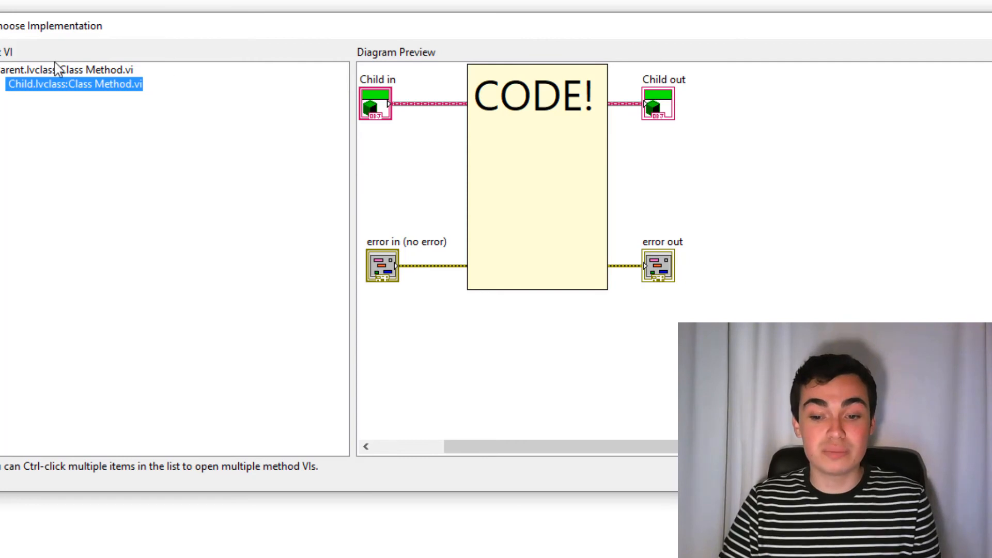
pyautogui.doubleClick(72, 84)
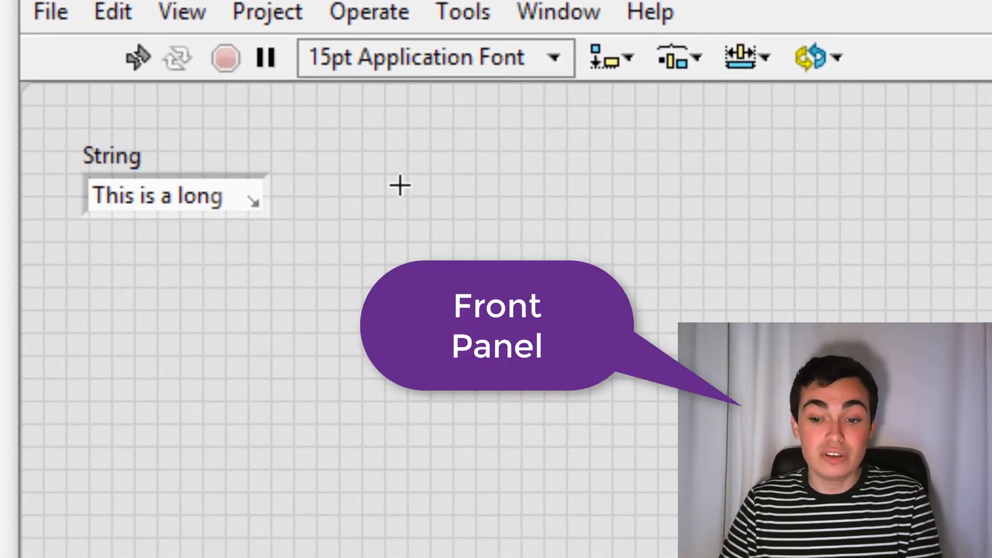
# Resize the String control so 'This is a long string' shows in full
pyautogui.click(158, 196)
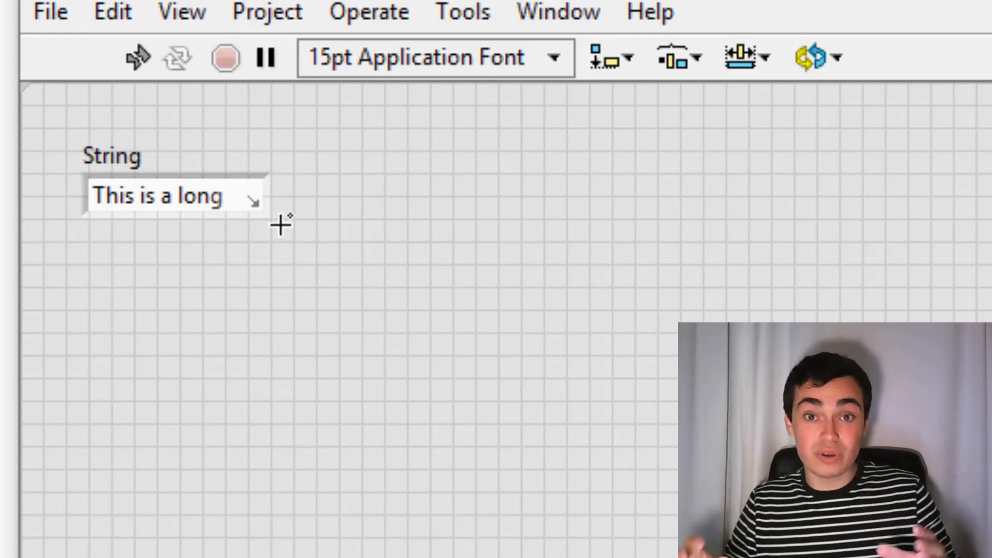
pyautogui.moveTo(269, 185)
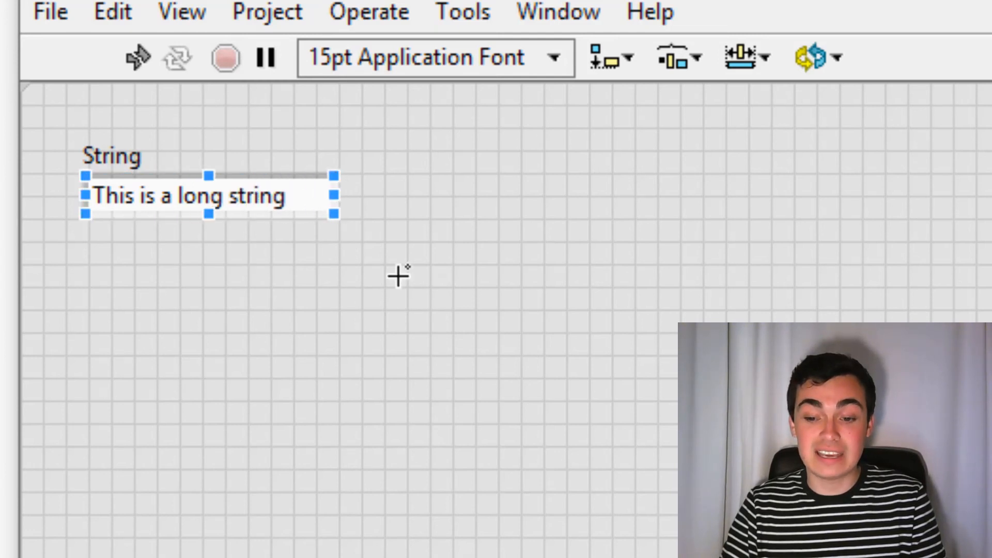
pyautogui.click(397, 277)
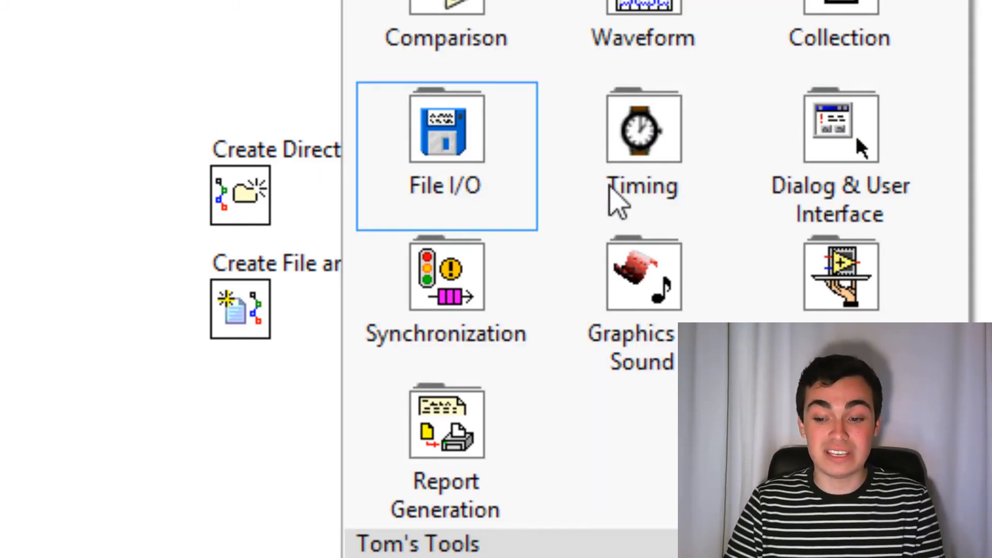
# Show the File I/O subpalette with Write Delimited Spreadsheet, Read Text File and others
pyautogui.click(445, 126)
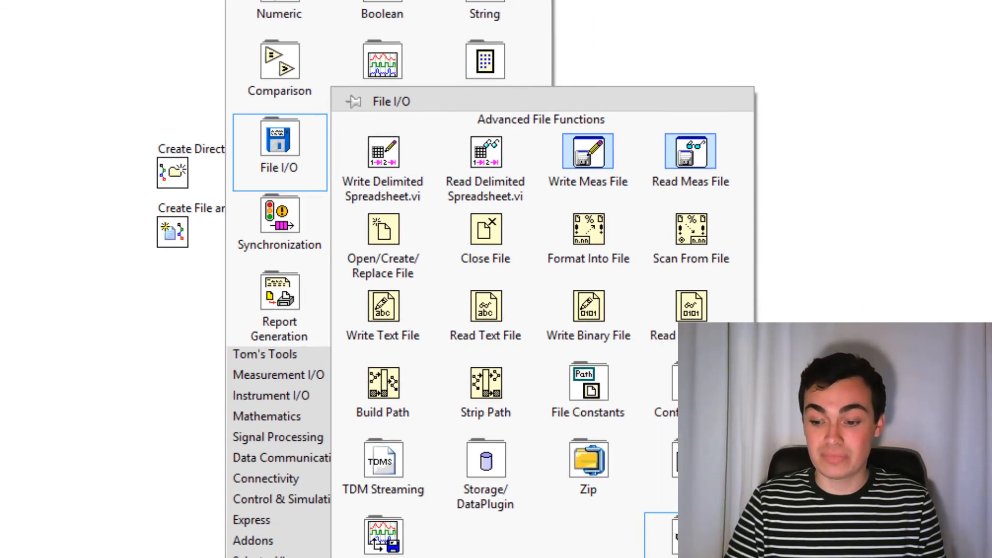